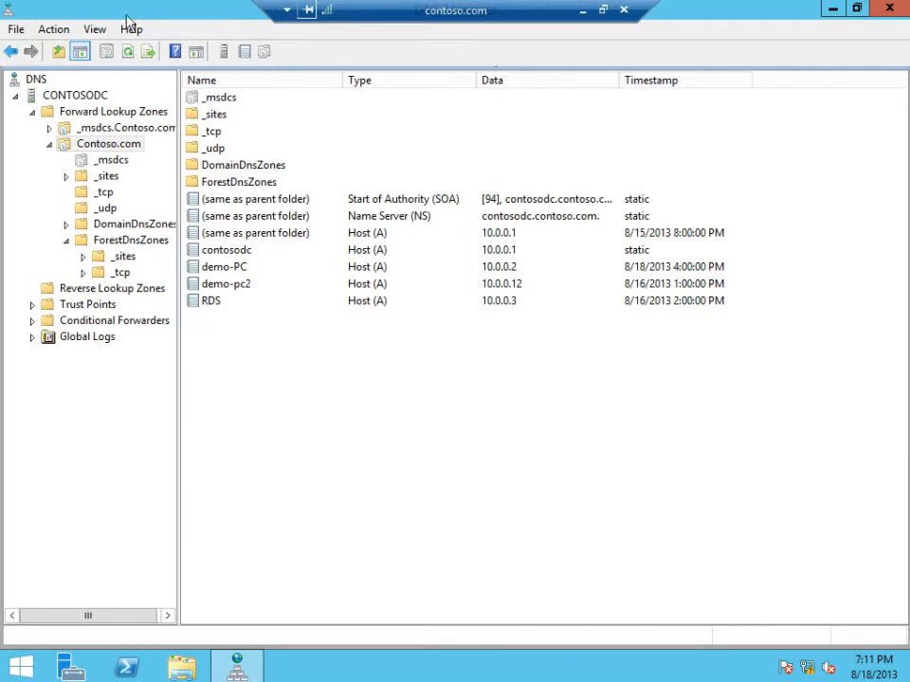
{"action": "mouse_move", "coordinate": [238, 17]}
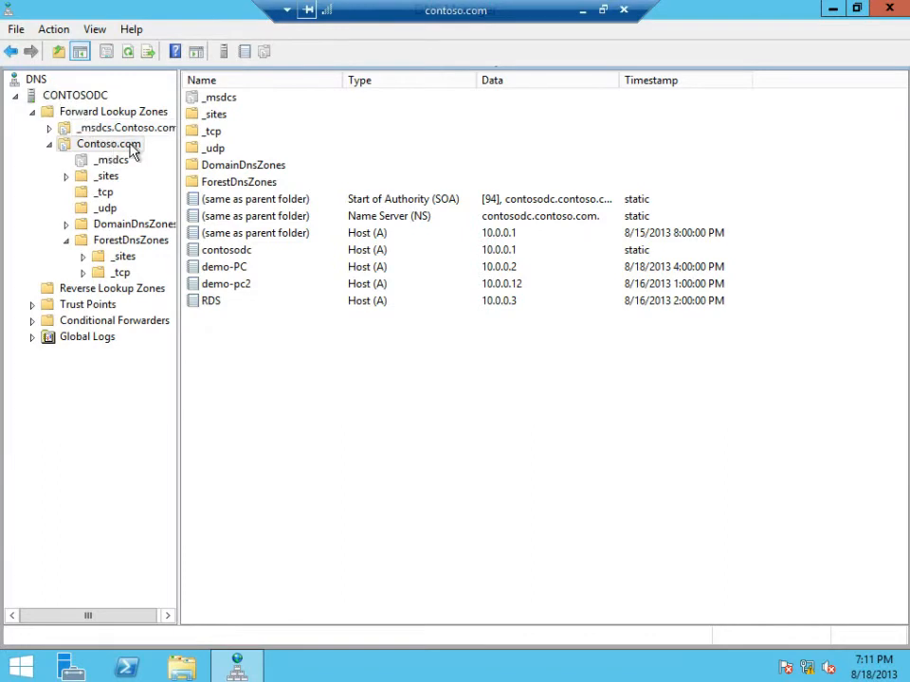
- Start an Other New Record in the Contoso.com zone with record type Text (TXT)
{"action": "right_click", "coordinate": [109, 143]}
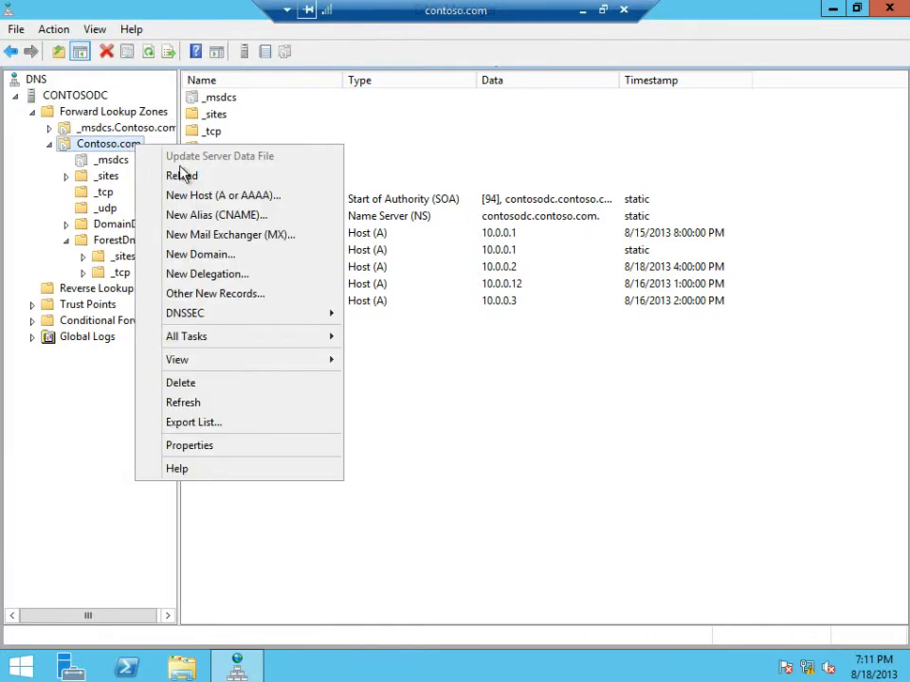
{"action": "mouse_move", "coordinate": [277, 293]}
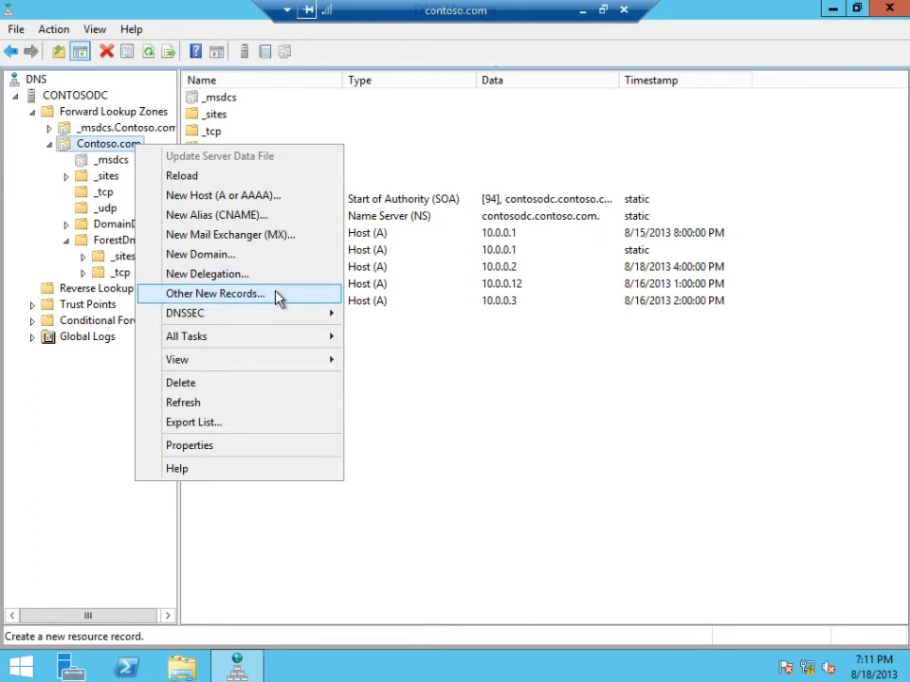
{"action": "left_click", "coordinate": [215, 292]}
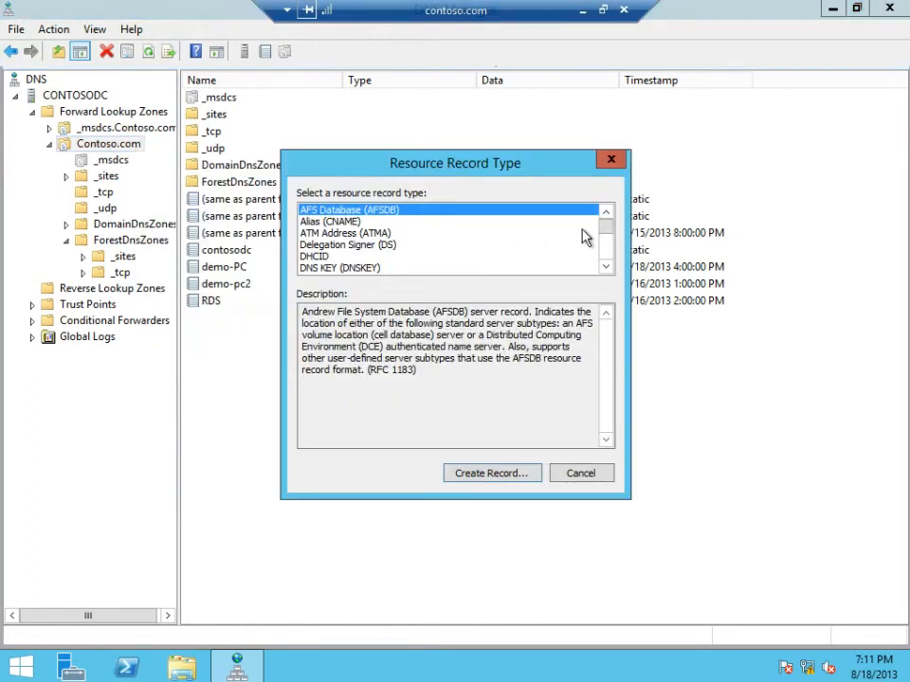
{"action": "left_click", "coordinate": [606, 266]}
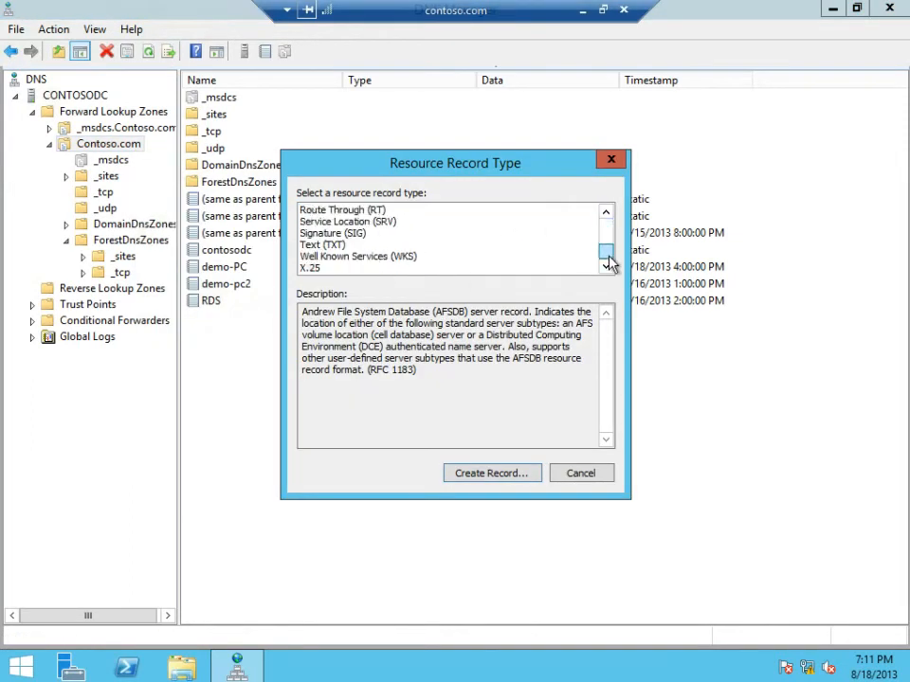
{"action": "left_click", "coordinate": [322, 244]}
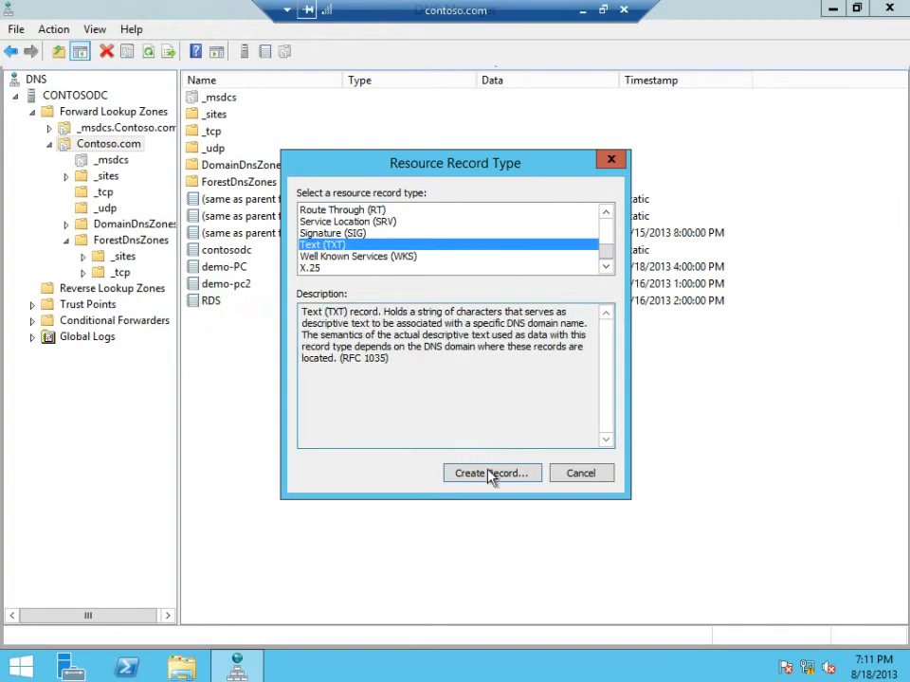
{"action": "left_click", "coordinate": [491, 473]}
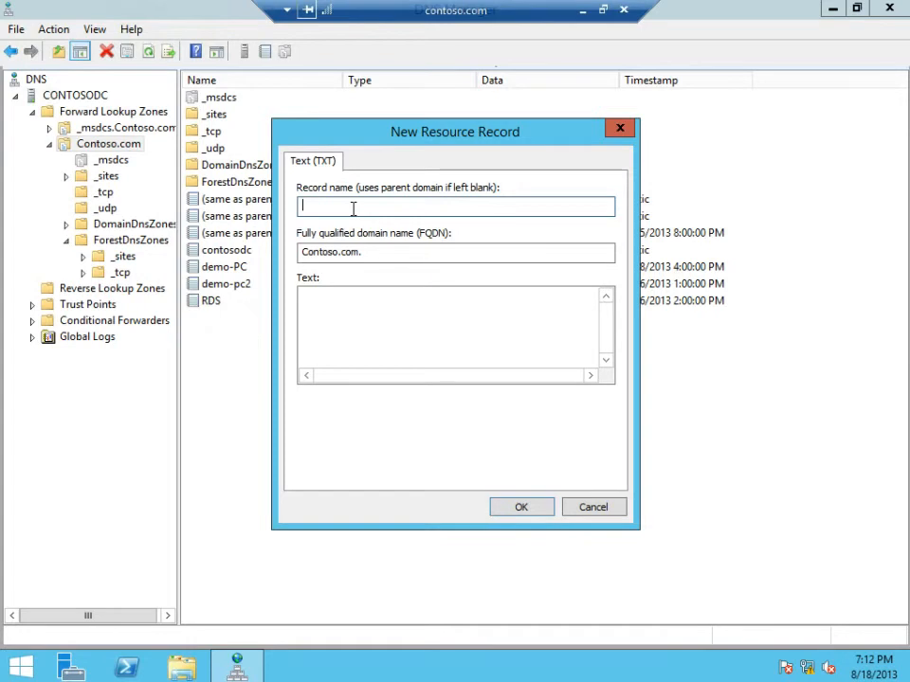
{"action": "type", "text": "_msr"}
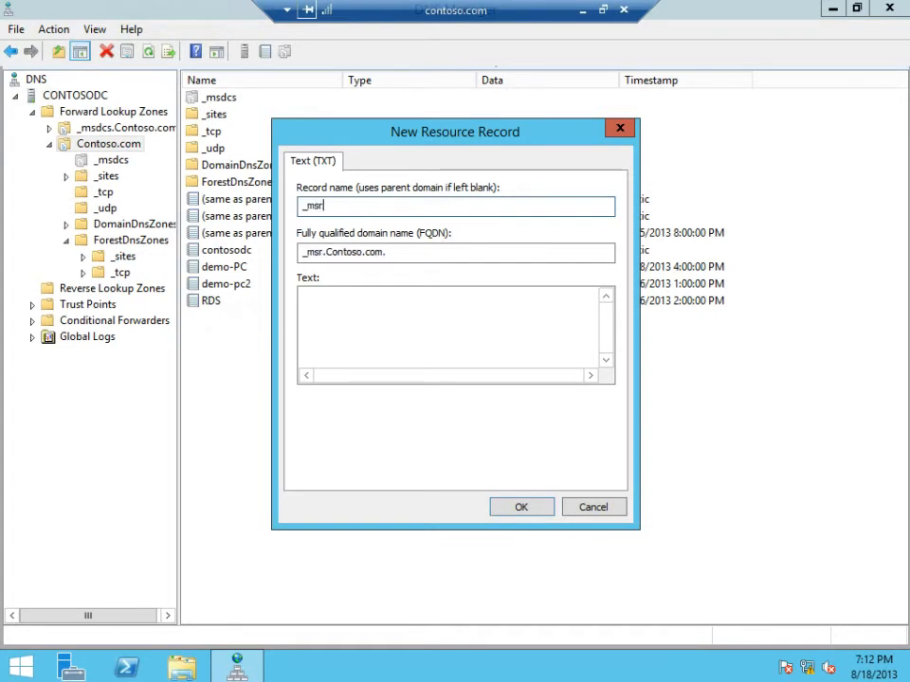
{"action": "type", "text": "adc"}
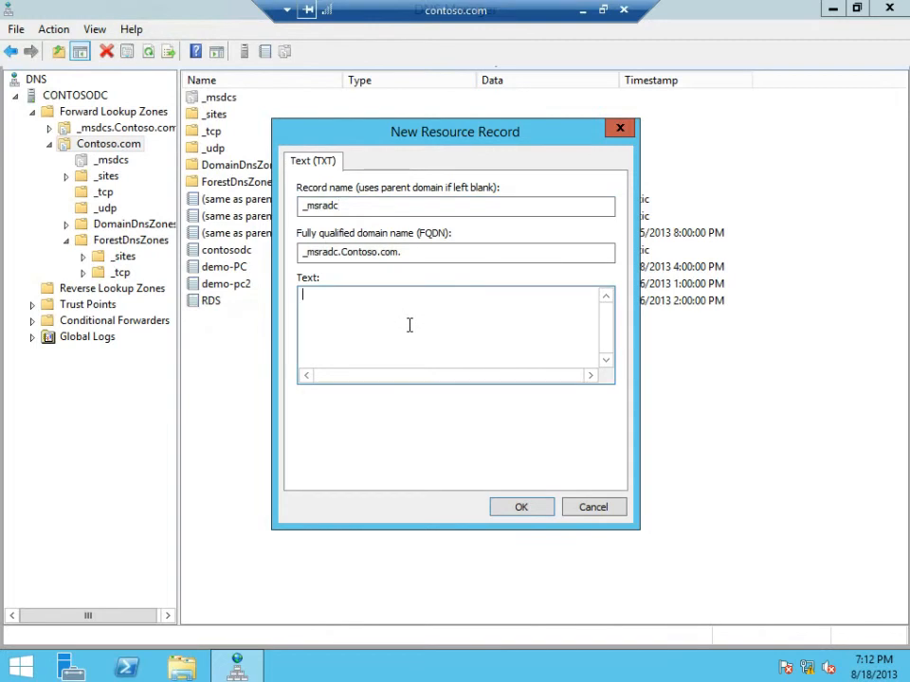
{"action": "type", "text": "https://rds.contoso.com/RdWeb/Feed"}
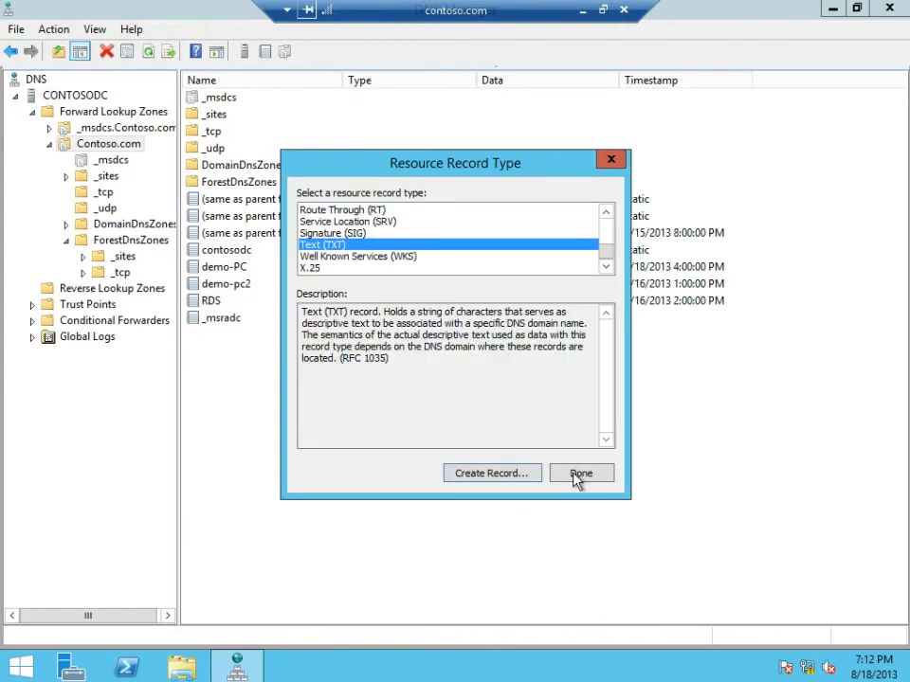
- Close the record-type dialog and select the new _msradc TXT record in Contoso.com
{"action": "left_click", "coordinate": [581, 472]}
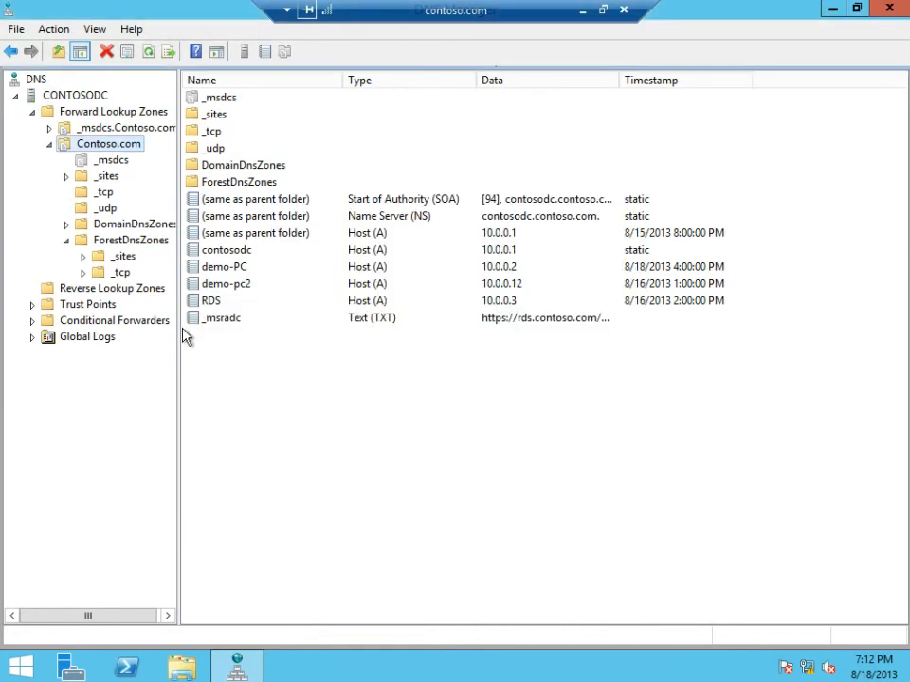
{"action": "left_click", "coordinate": [222, 318]}
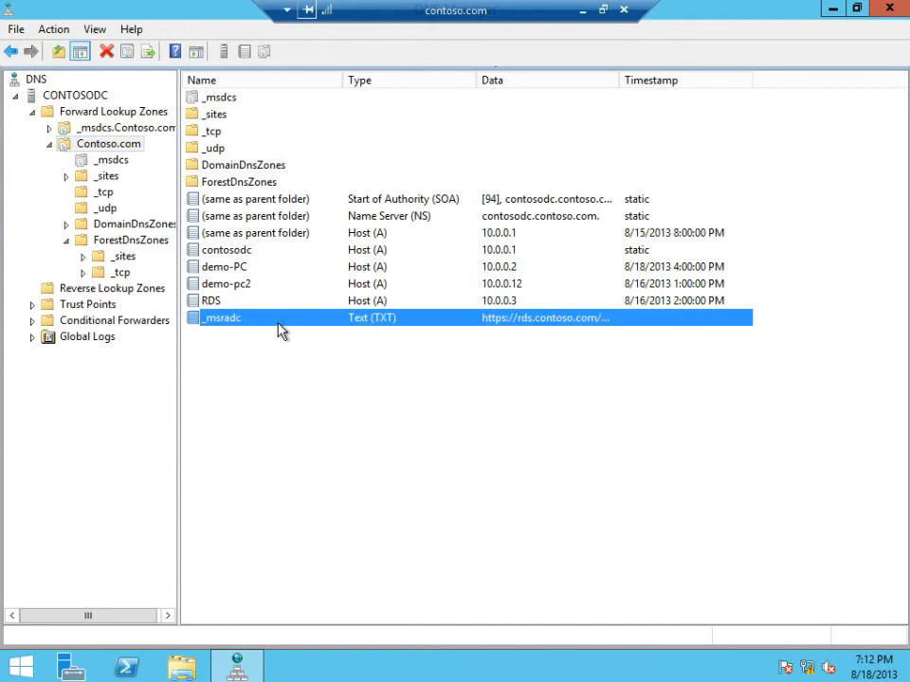
{"action": "mouse_move", "coordinate": [277, 332]}
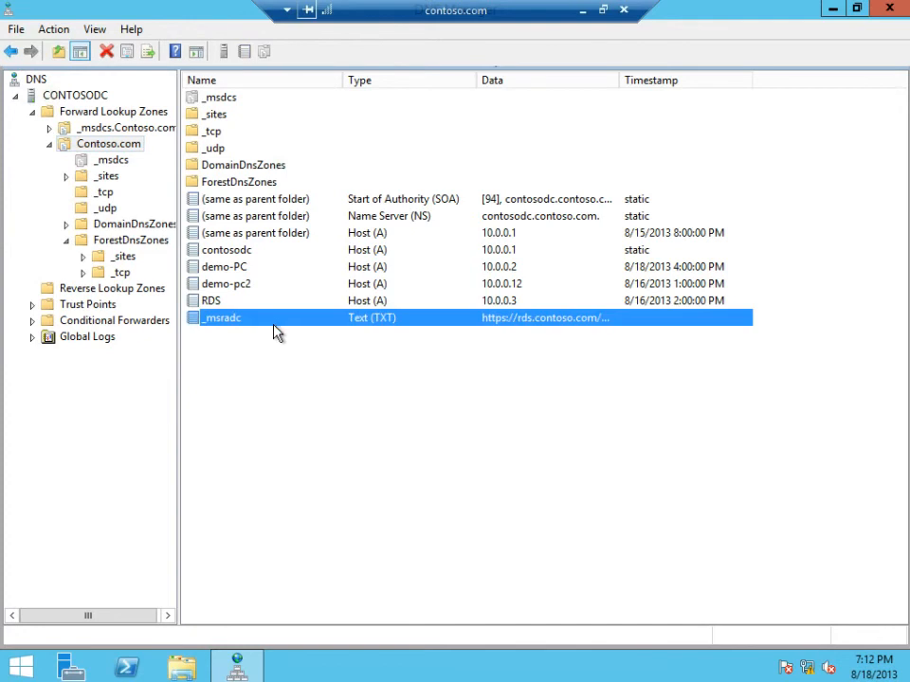
{"action": "mouse_move", "coordinate": [282, 352]}
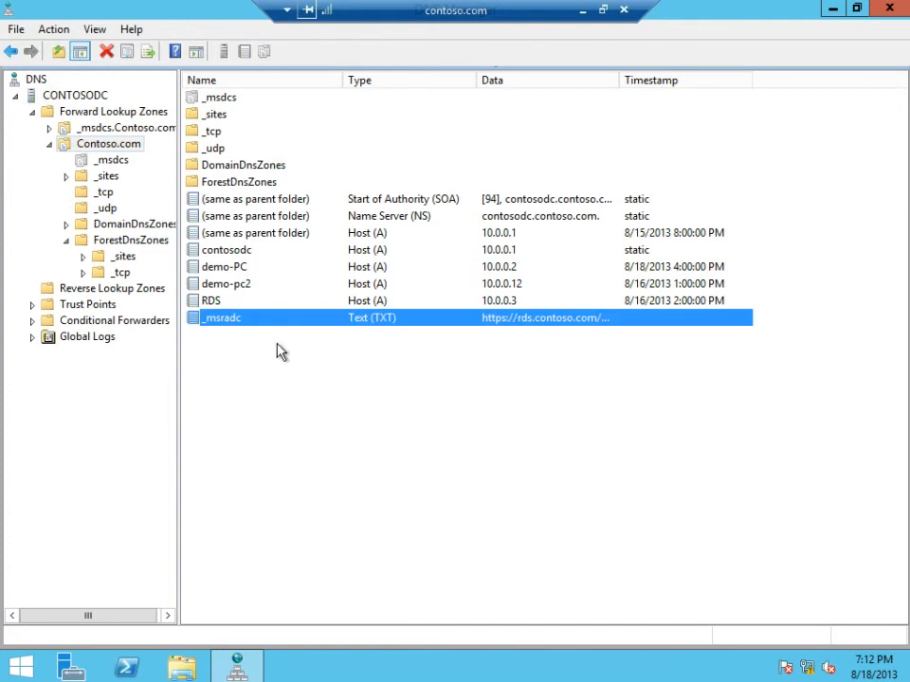